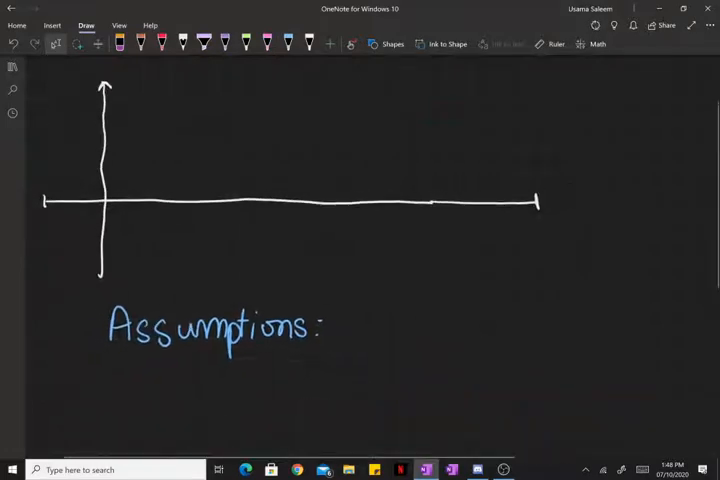
Step: Handwrite arrow-bulleted assumptions 'The construction time 1 yr' and 'Plant Life 10 years'
scroll(down, 3)
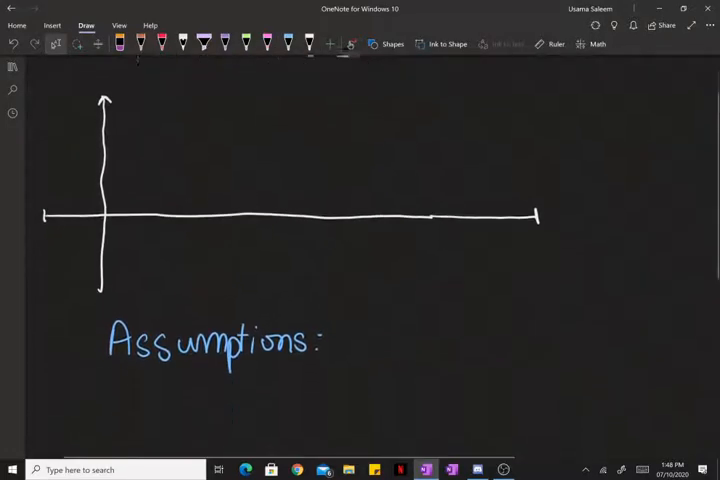
scroll(up, 3)
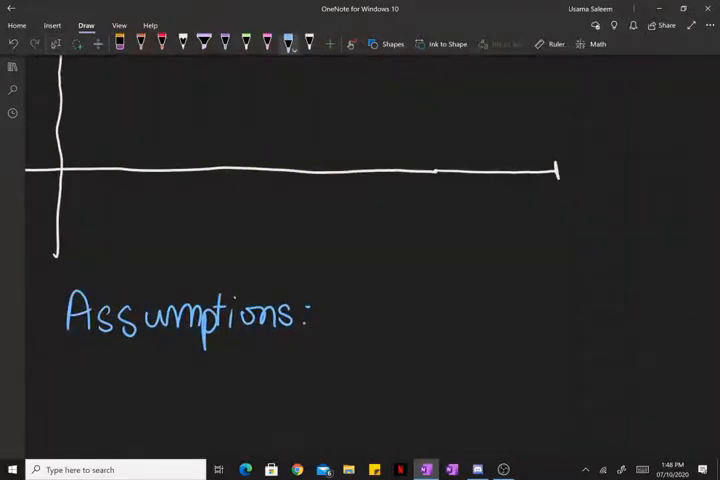
drag(248, 368, 288, 364)
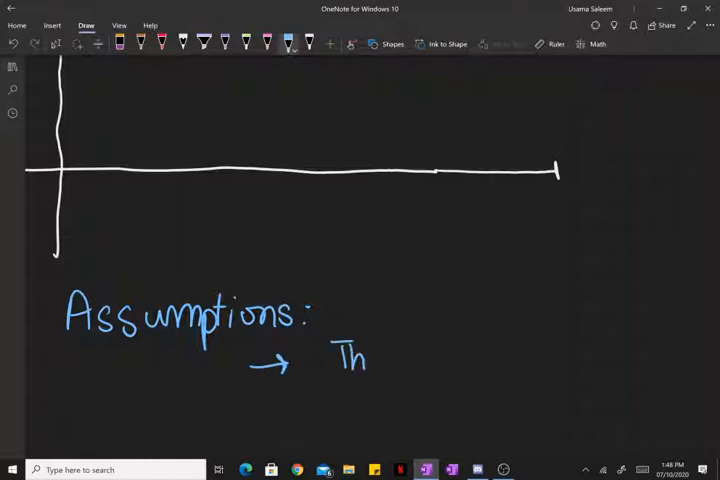
drag(360, 360, 480, 360)
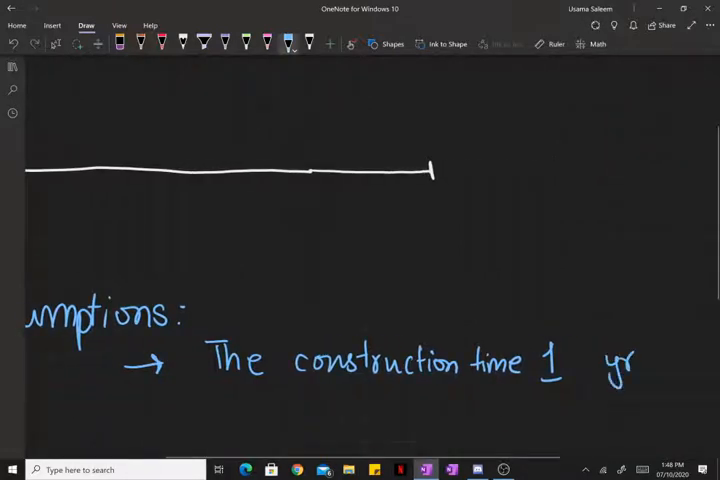
scroll(up, 3)
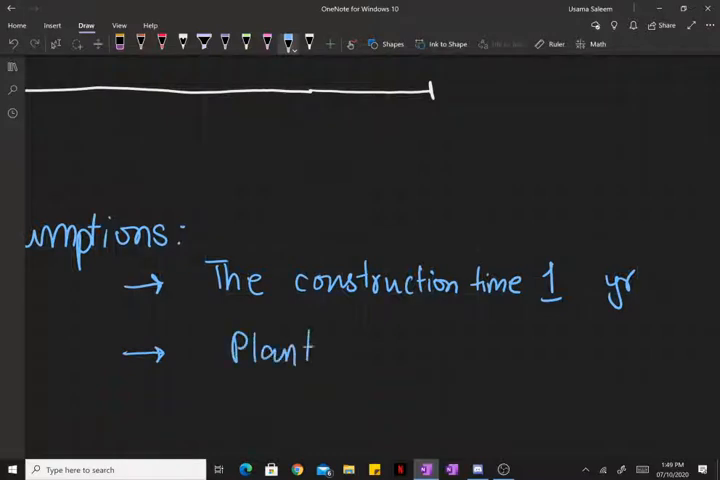
text(Life 10 y)
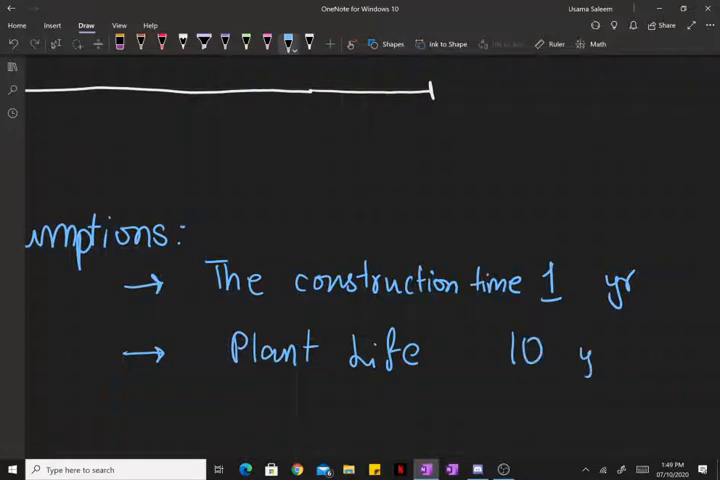
text(ears)
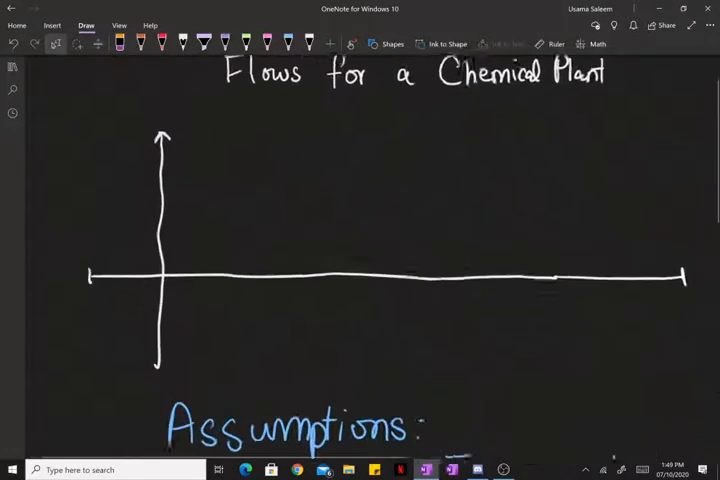
Step: Tick year -1 on the axis, label it 'LV' in green and start the downward cash step
scroll(up, 3)
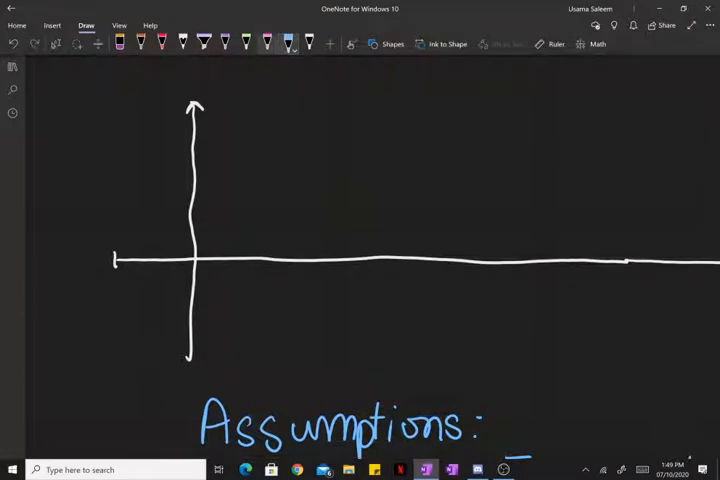
click(268, 42)
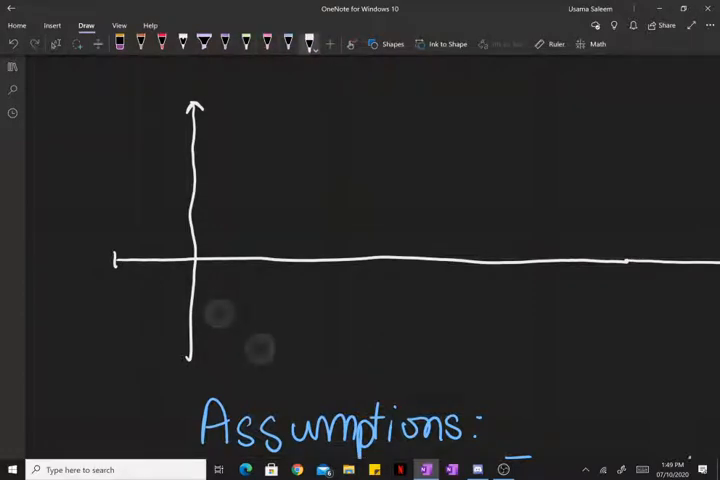
scroll(up, 3)
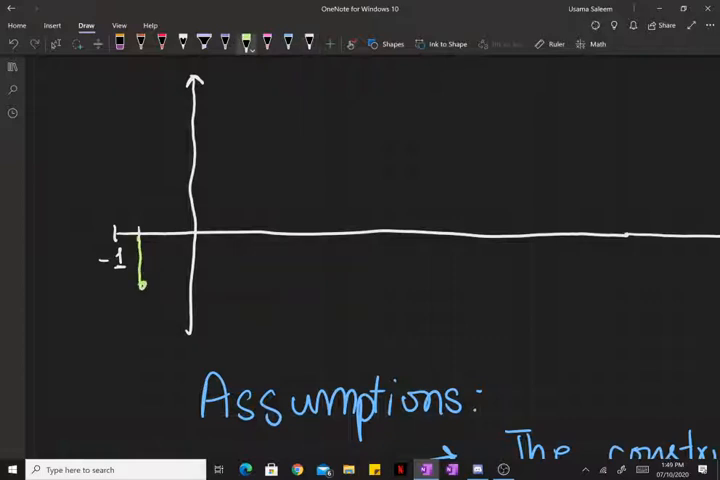
drag(42, 250, 52, 268)
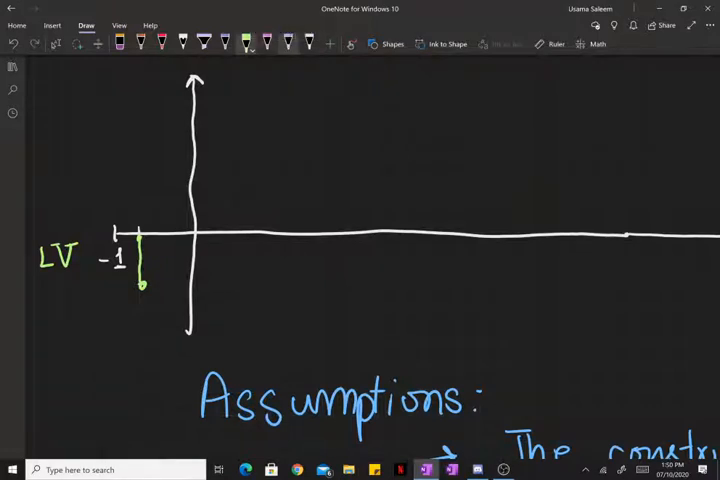
click(290, 42)
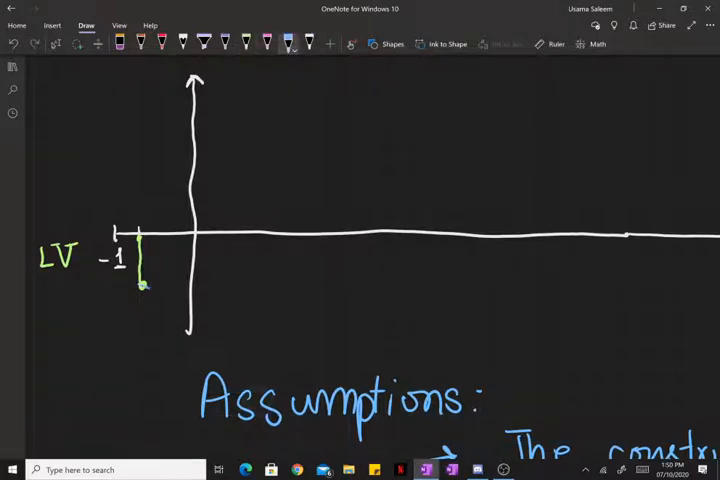
drag(140, 284, 190, 330)
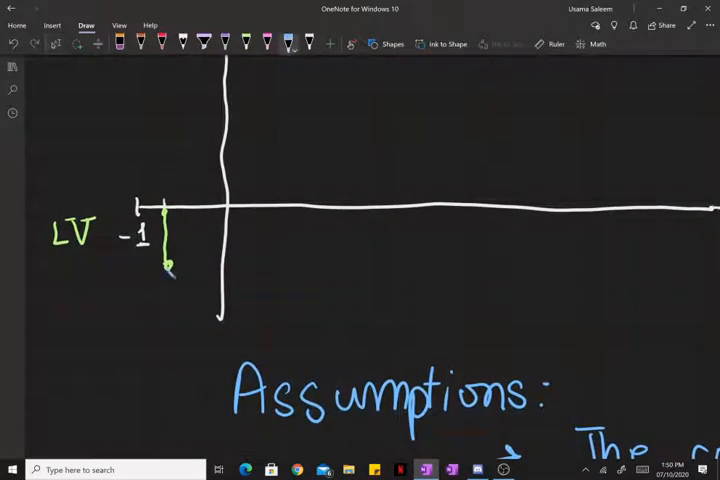
Step: Draw the blue equipment-cost drop and note 'Equipment, Preparation, Infrastructure'
drag(168, 264, 218, 316)
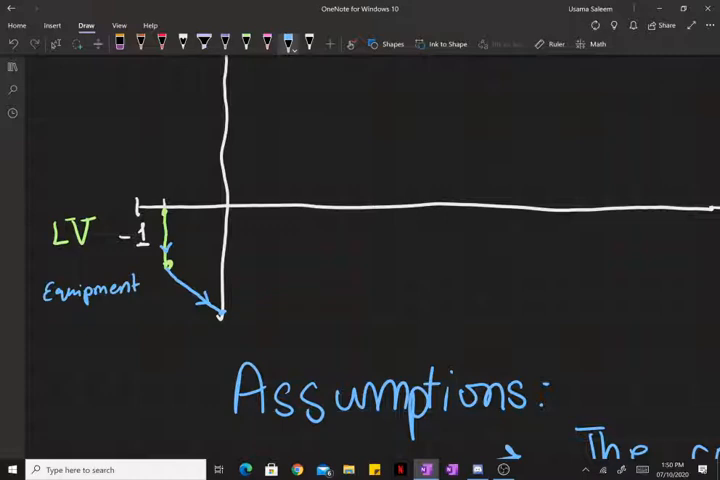
text(Preparat)
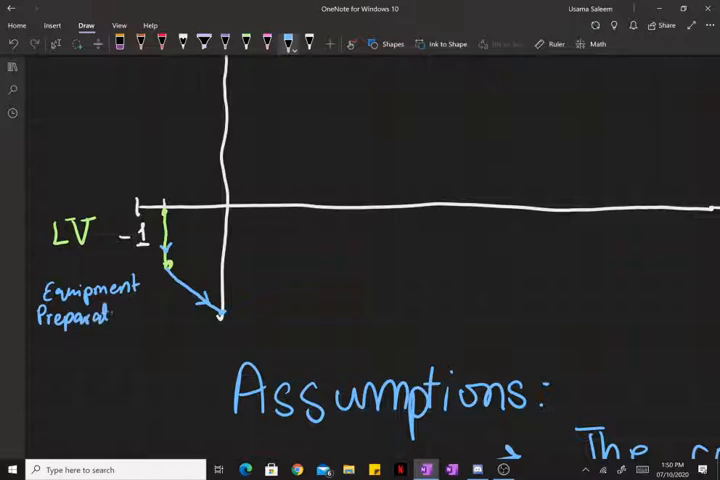
text(ion)
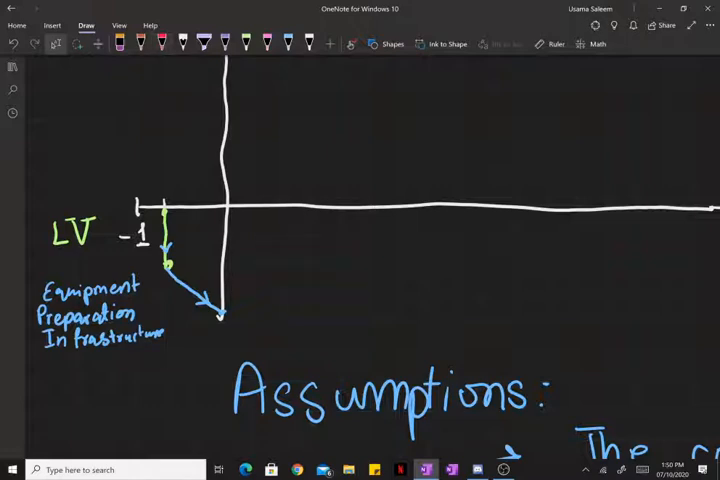
Step: In purple ink, draw the working capital drop below and label it 'W.C'
click(224, 42)
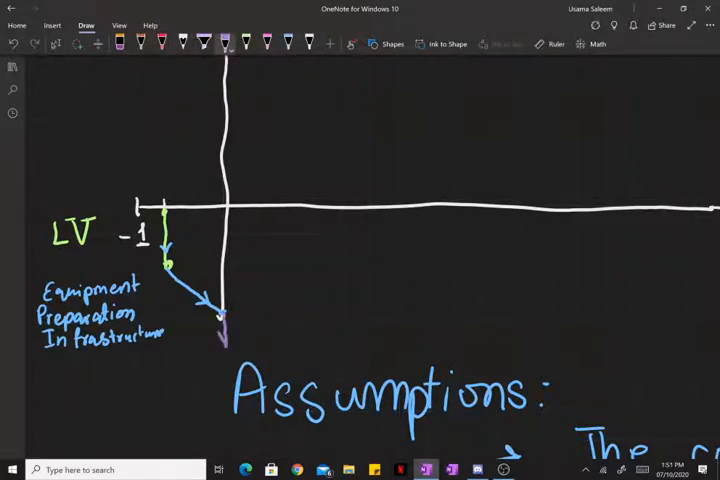
text(W)
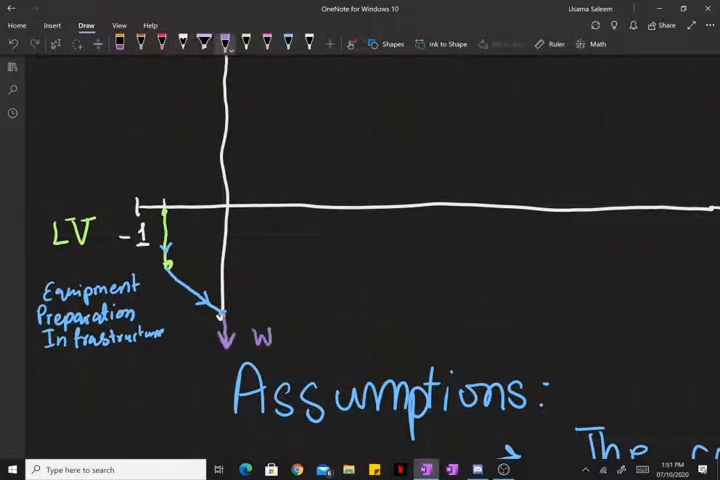
drag(272, 338, 300, 338)
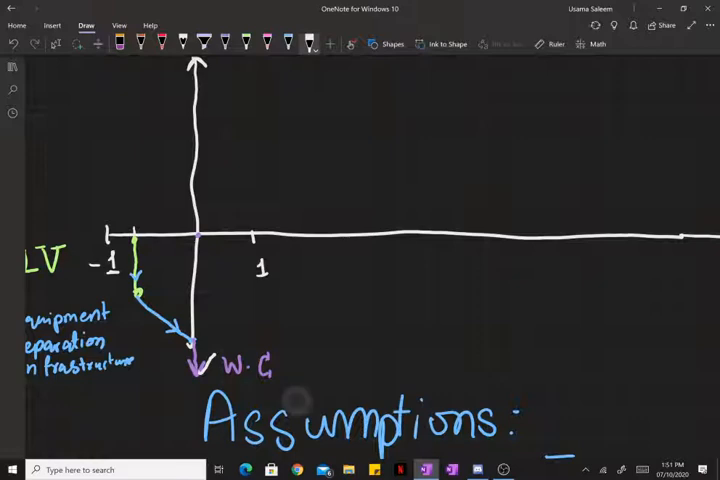
Step: Draw the rising cumulative cash line from the W.C point toward year 3
drag(198, 364, 256, 324)
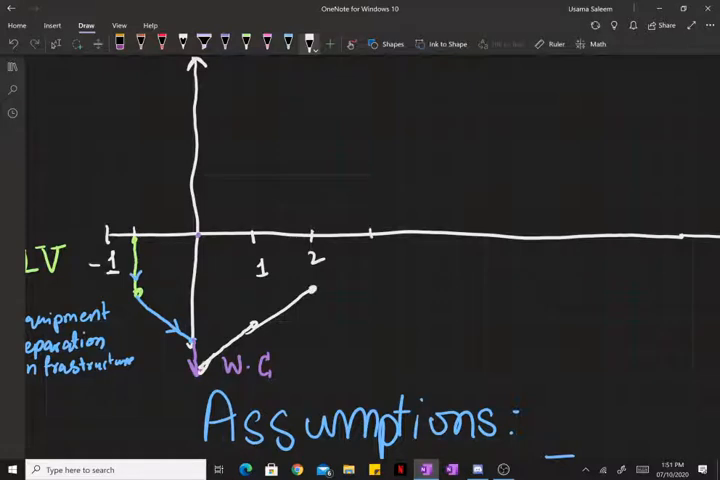
drag(308, 290, 370, 250)
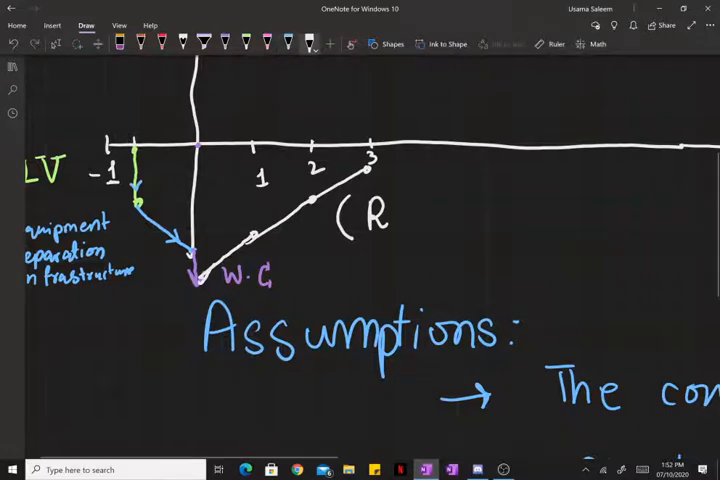
Step: Write '(R−E)(1−tax) + (tax)(depreciation)' and extend the rising line to a year-4 tick
click(268, 44)
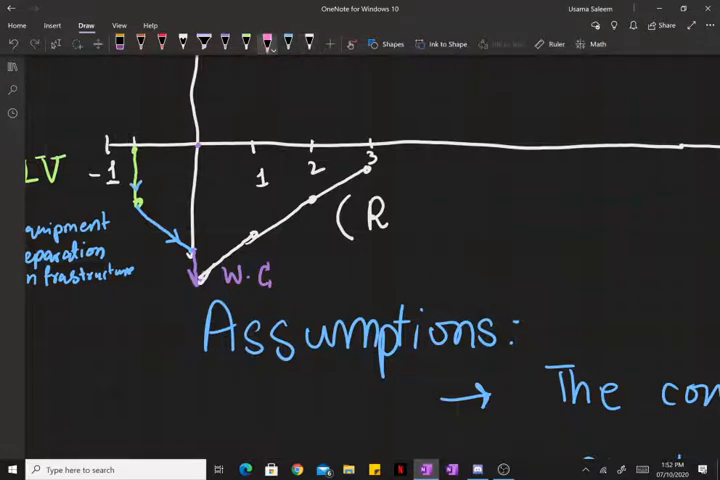
drag(400, 216, 450, 216)
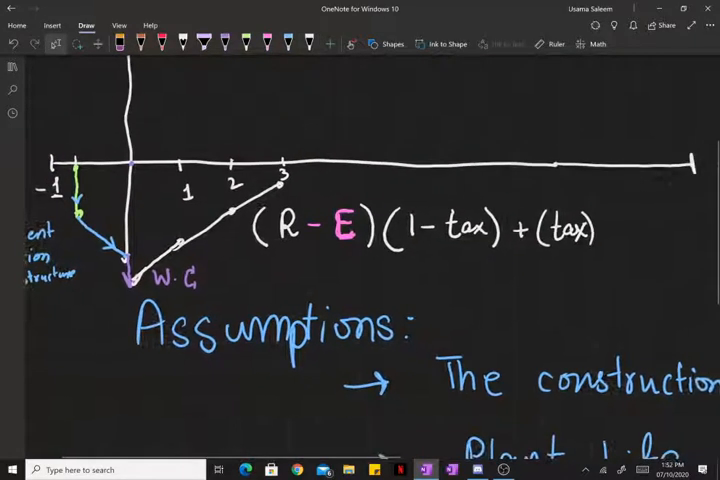
scroll(up, 3)
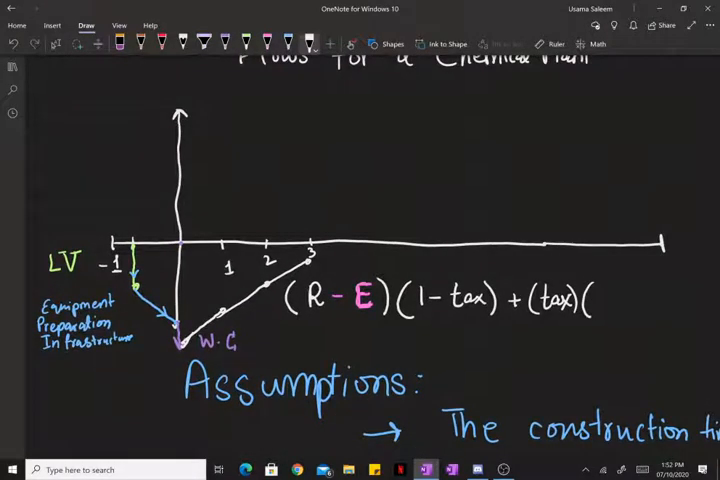
text(depreciation))
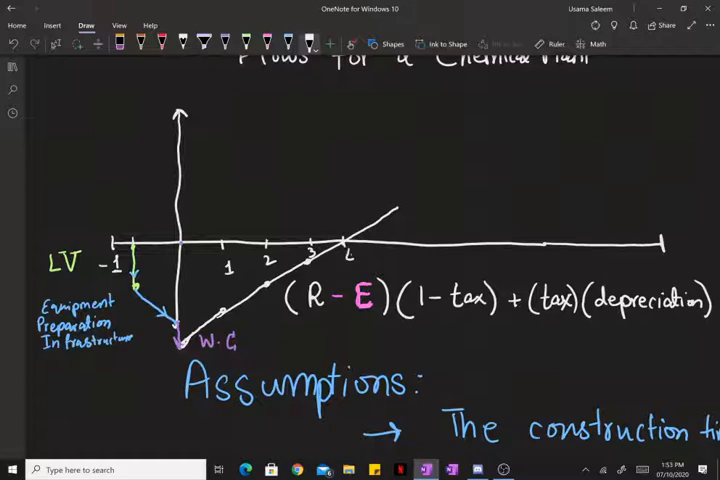
Step: Mark the 'Payback Time' span from the start to the year-4 zero crossing
click(348, 256)
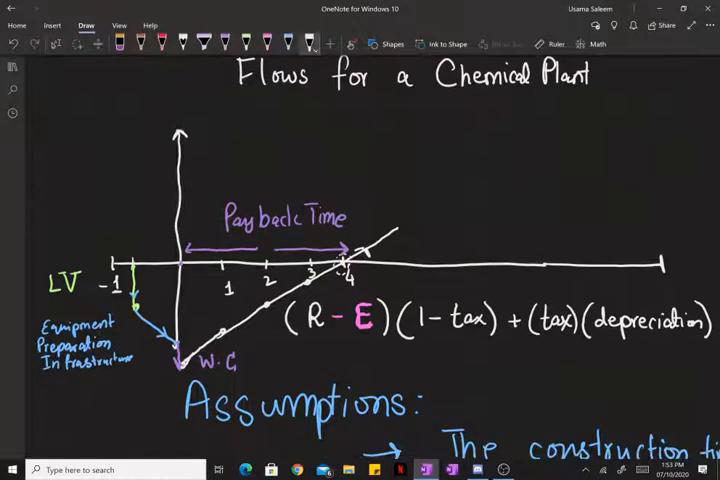
click(400, 280)
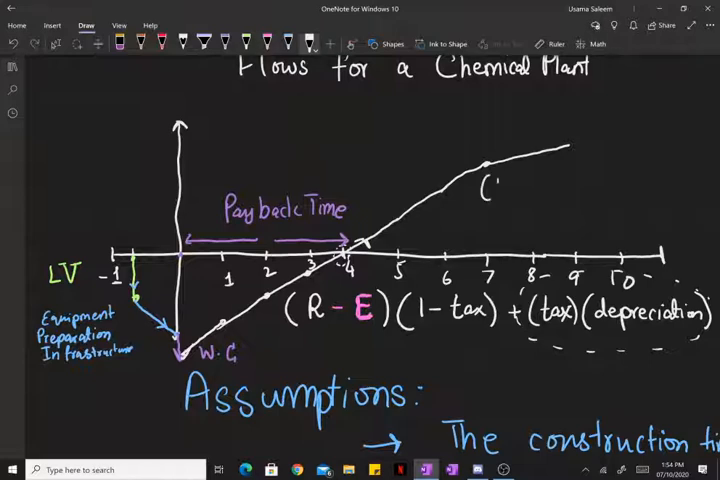
Step: Label the later slope '(R−E)(1−tax)' and circle 'LV' recovery at year 10
text(R-E)(1-tax))
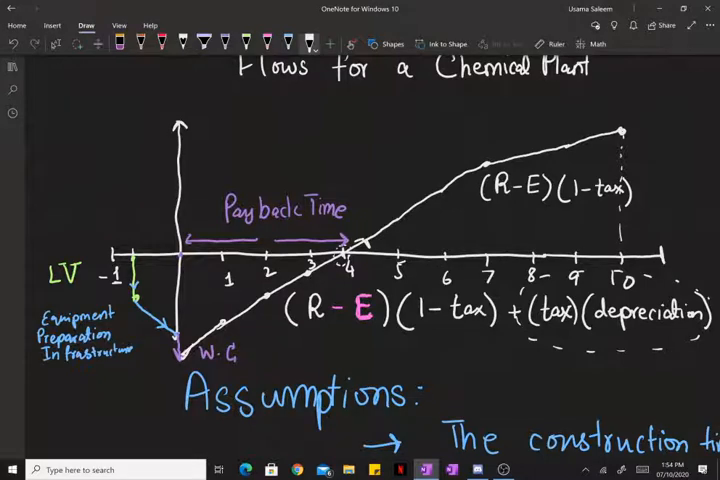
scroll(up, 3)
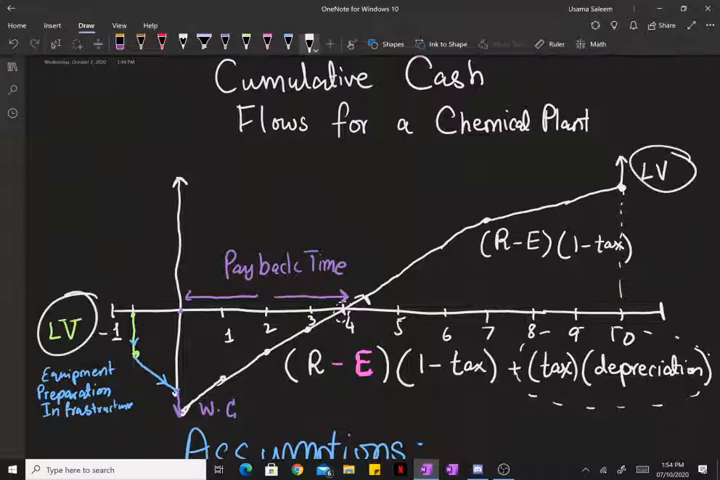
Step: Add assumption bullets 'Plant life' and 'Land is not a(pprec)…' under Assumptions
scroll(down, 3)
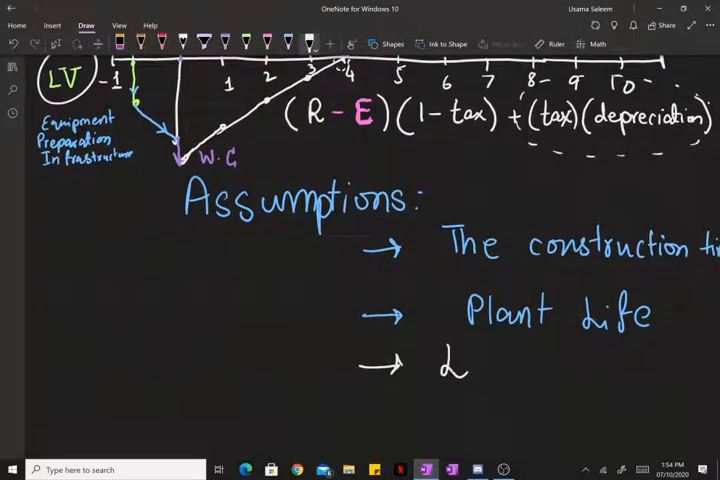
text(Land is not)
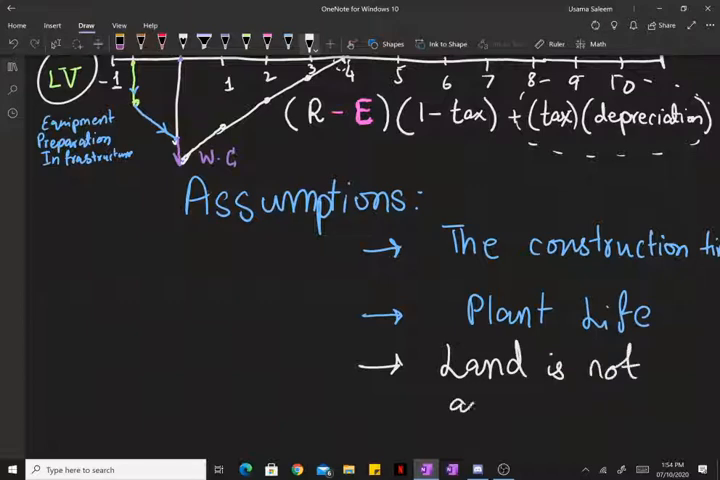
text(apprec)
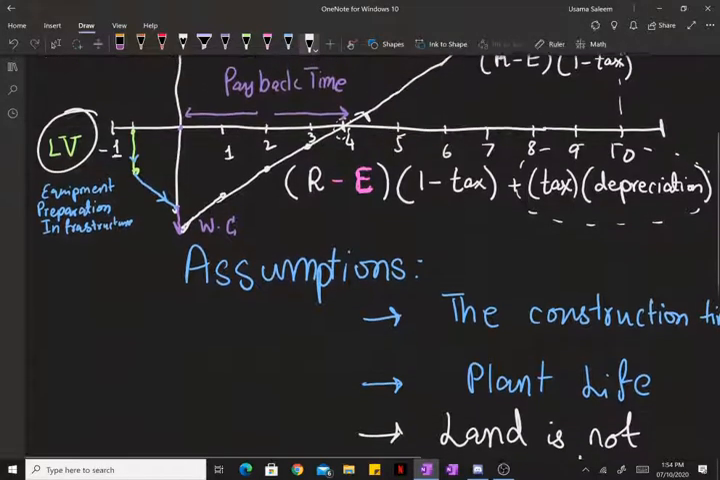
scroll(up, 3)
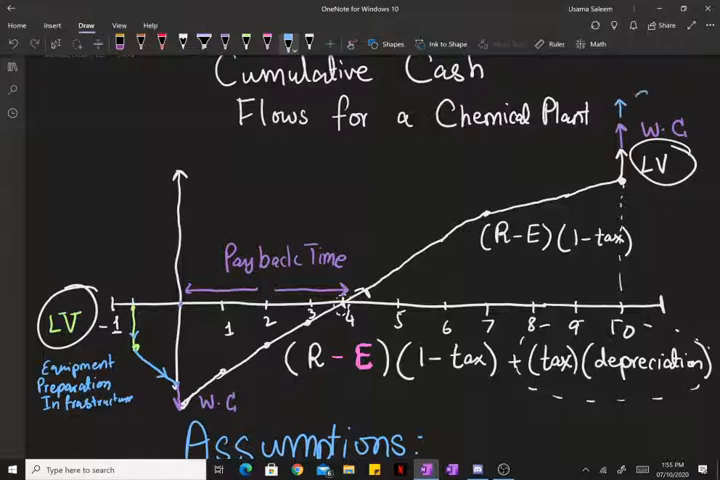
Step: Write 'S.V' above the year-10 recovery and '$$$' by the vertical axis
text(S.V)
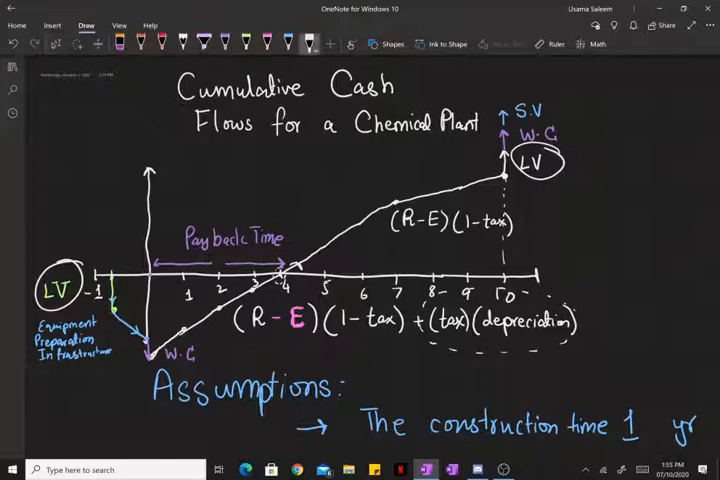
text($S)
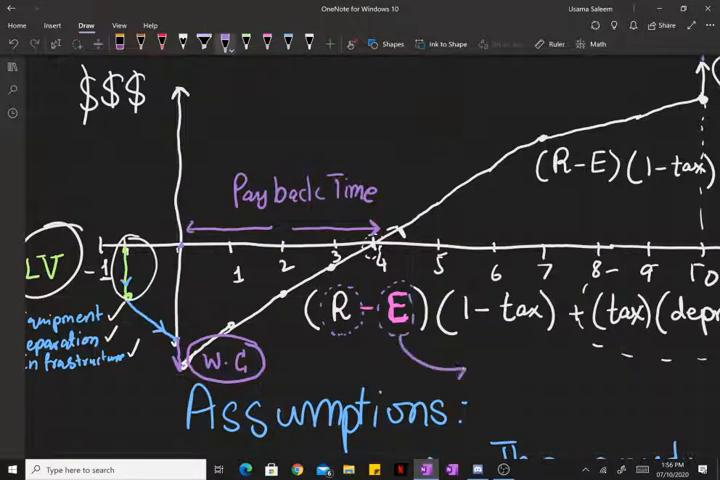
Step: List expenses from E as 'RM cost, labor costs, Utilities etc.'
scroll(down, 3)
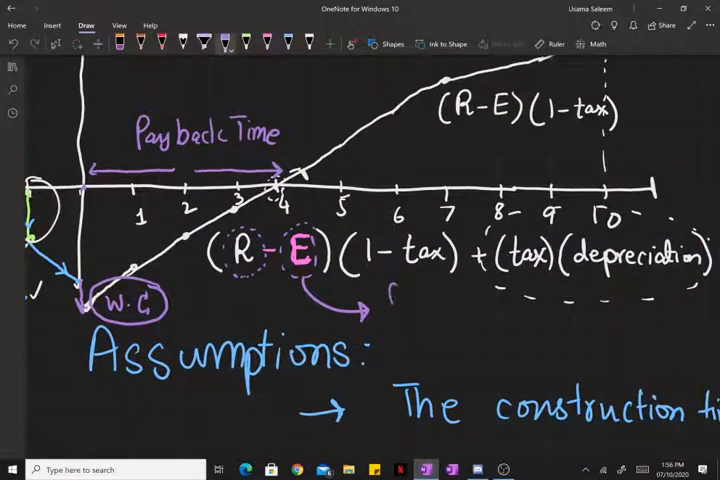
text(RM cost)
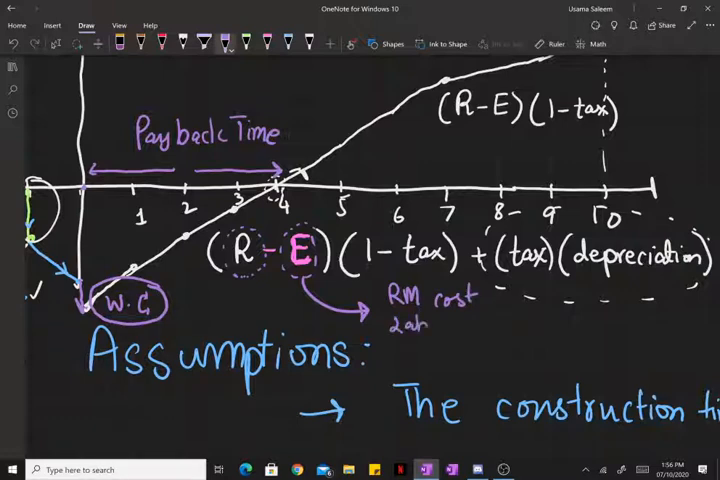
text(labor costs)
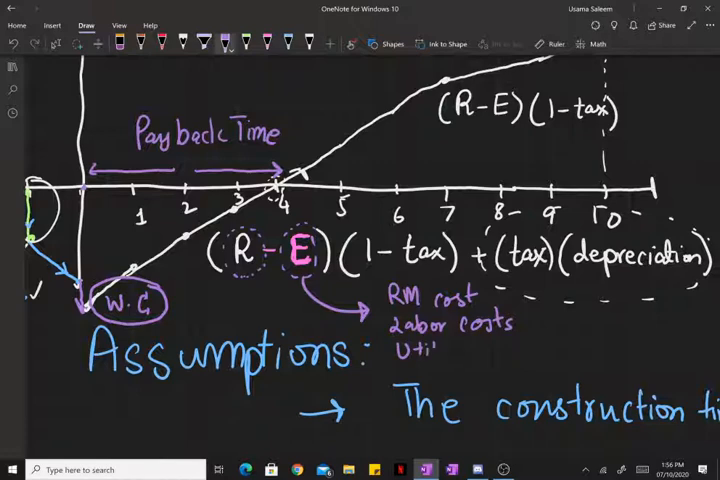
text(Utilitie)
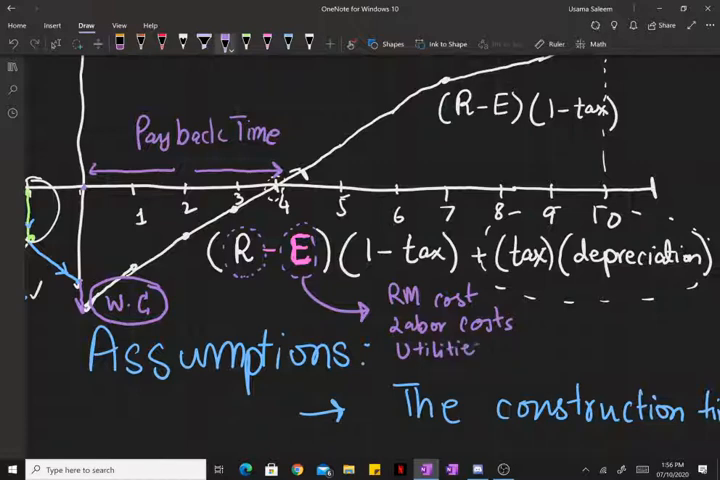
text(etc.)
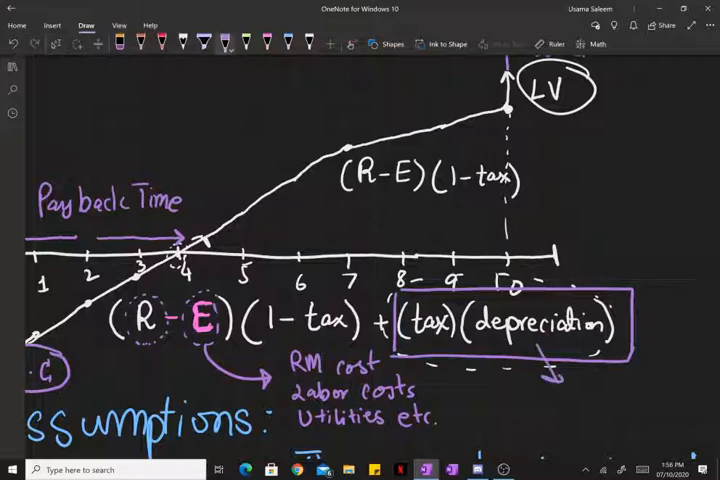
Step: Label the boxed (tax)(depreciation) term 'Tax Break' and highlight the year 7-10 slope segment in purple
text(Tax)
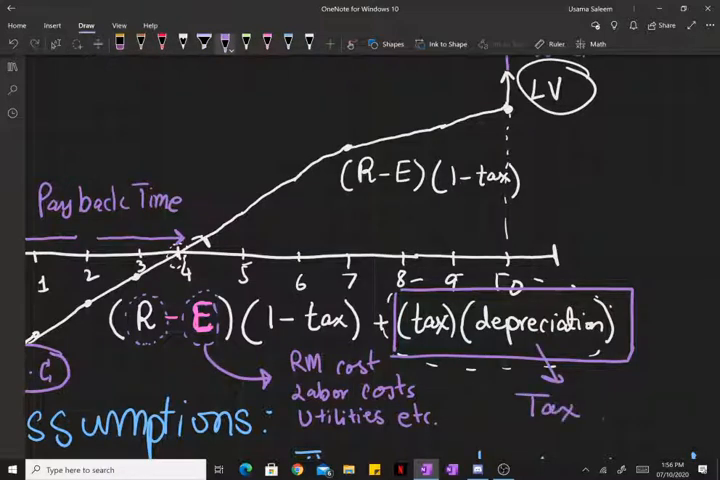
text(Break)
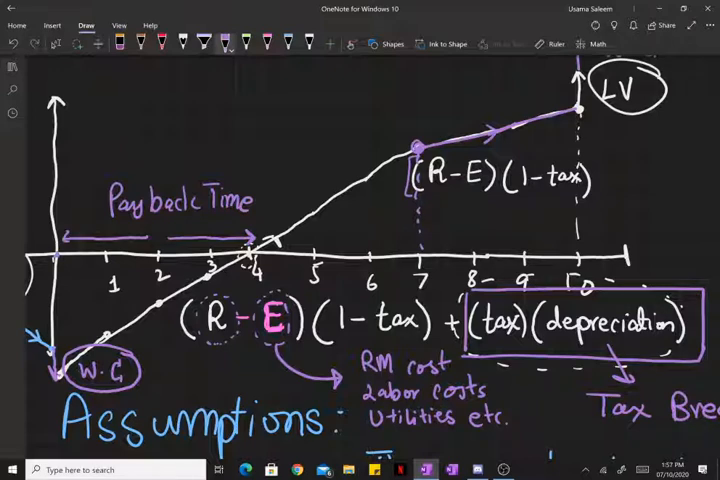
scroll(up, 3)
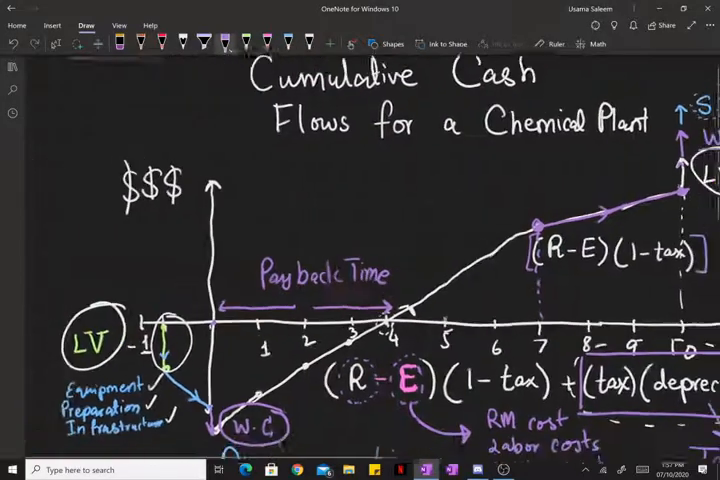
scroll(down, 3)
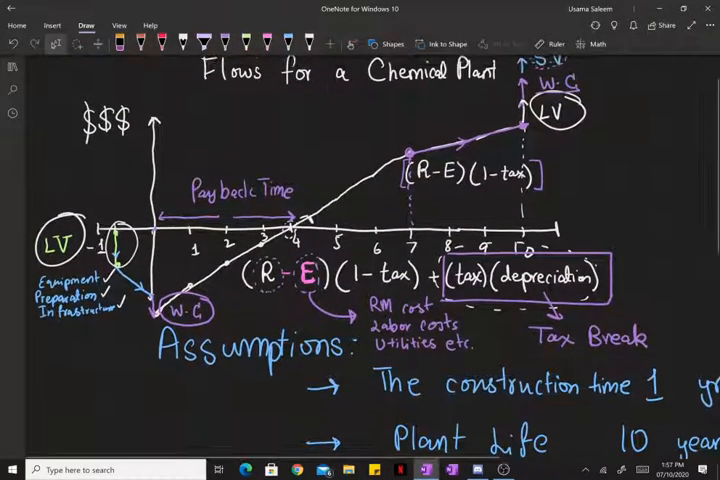
scroll(down, 3)
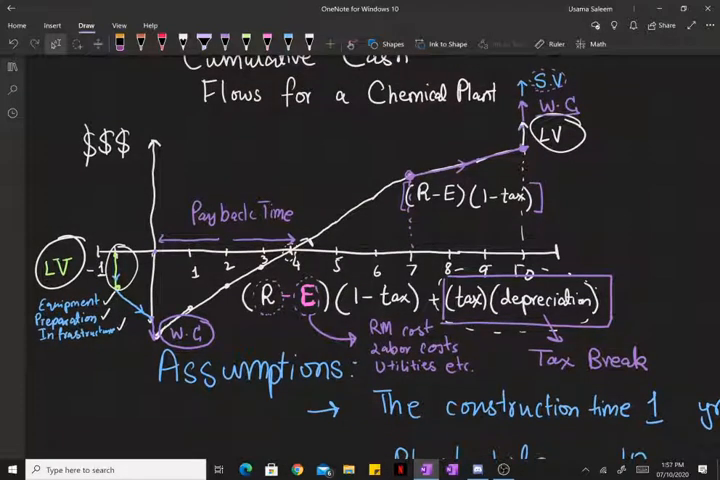
scroll(up, 3)
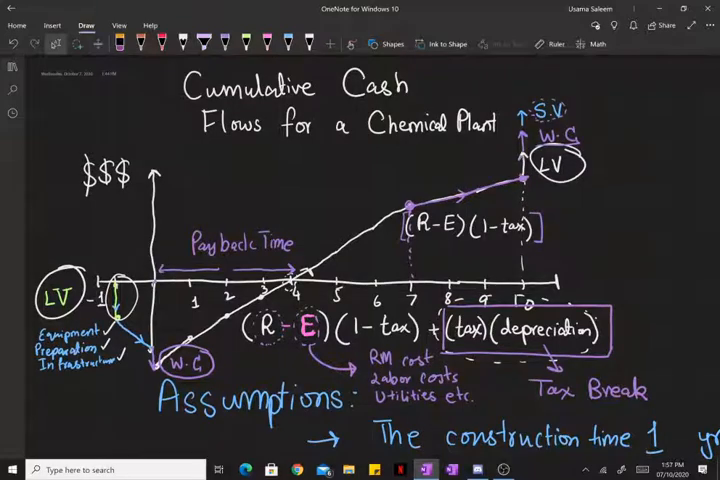